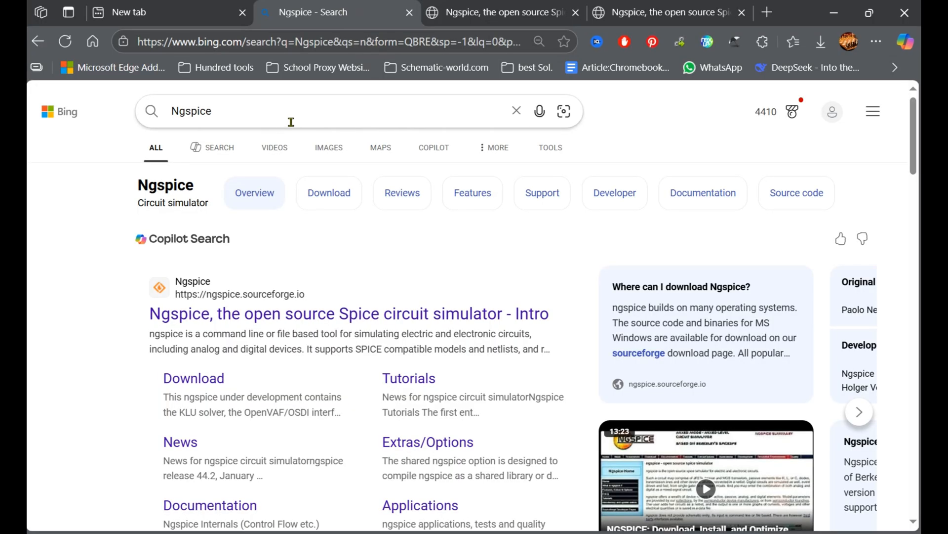
Step: Open the 'Ngspice, the open source Spice circuit simulator - Intro' Bing result
scroll("down", 3)
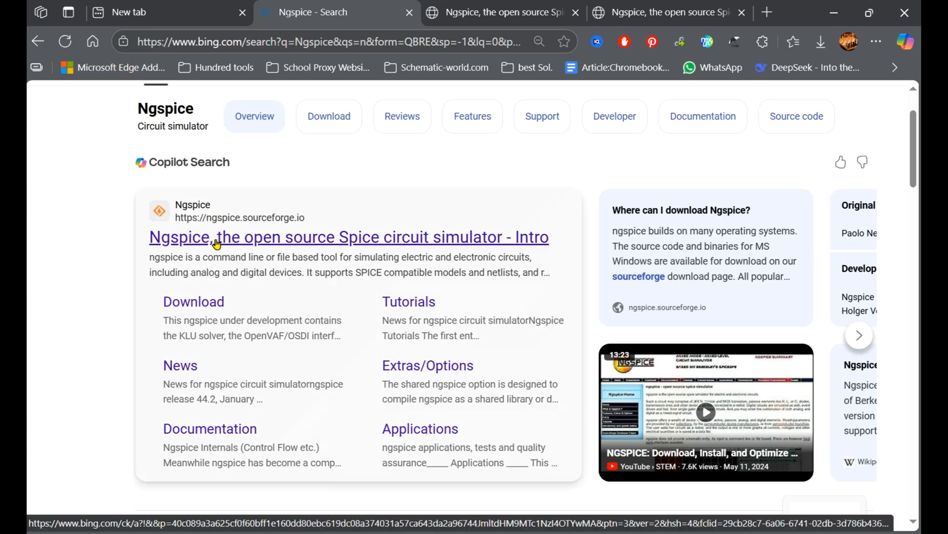
left_click(349, 237)
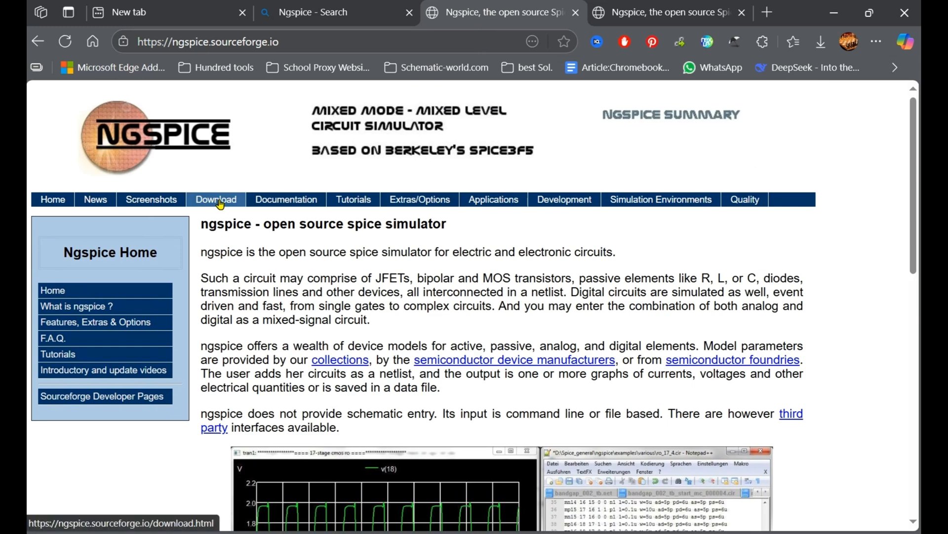
Step: Download ngspice-45.2_64.7z from the ngspice-45.2 release files on SourceForge
left_click(216, 199)
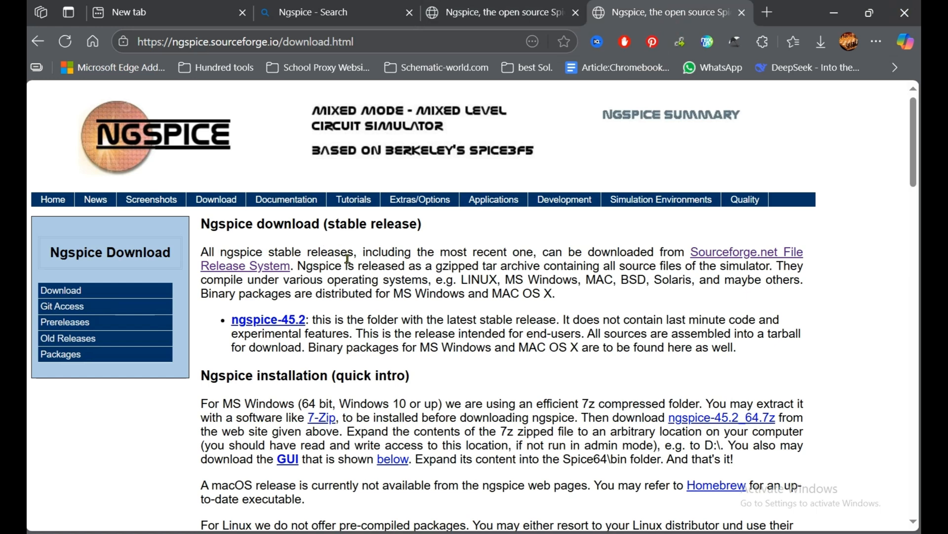
scroll("down", 3)
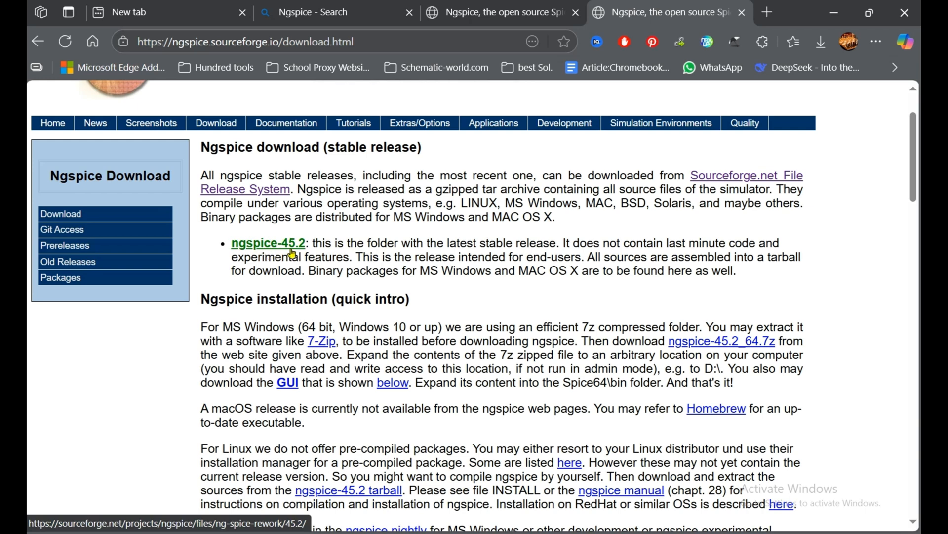
mouse_move(289, 251)
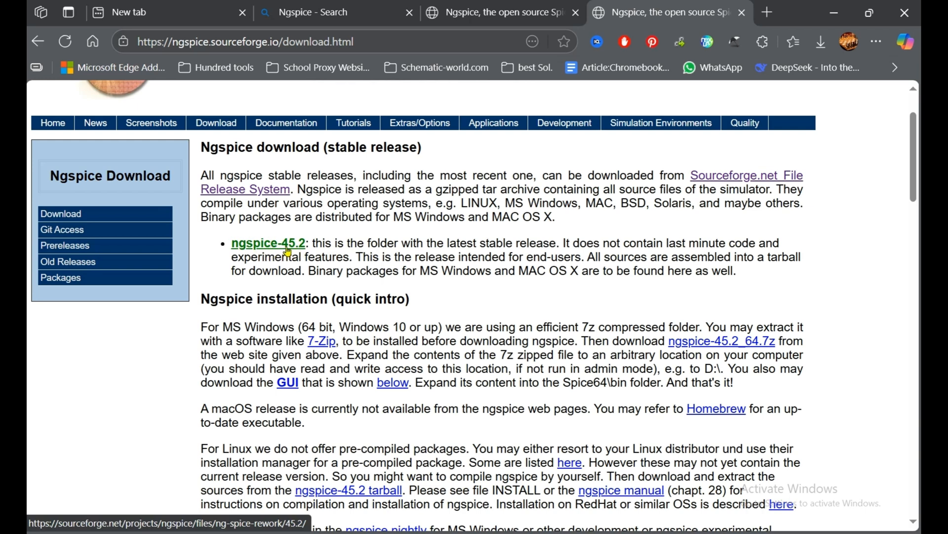
left_click(268, 243)
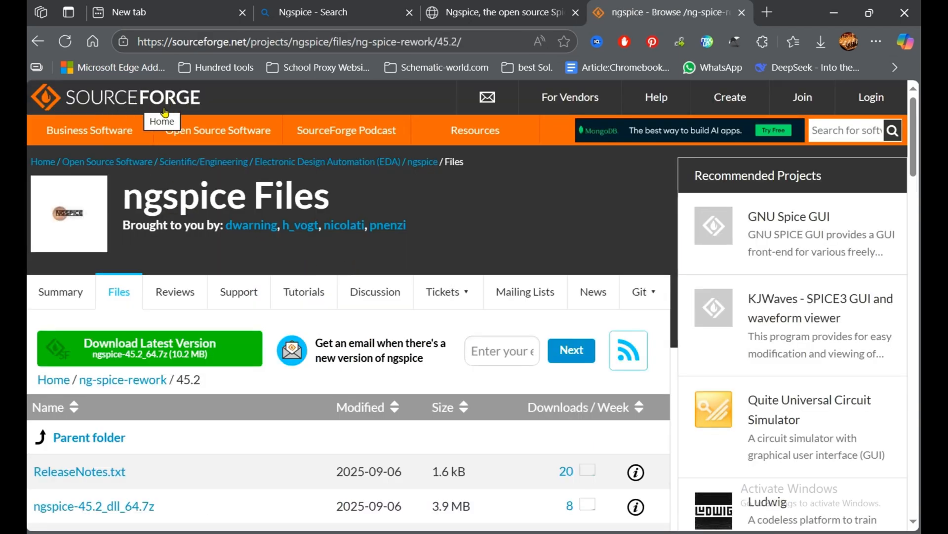
scroll("down", 3)
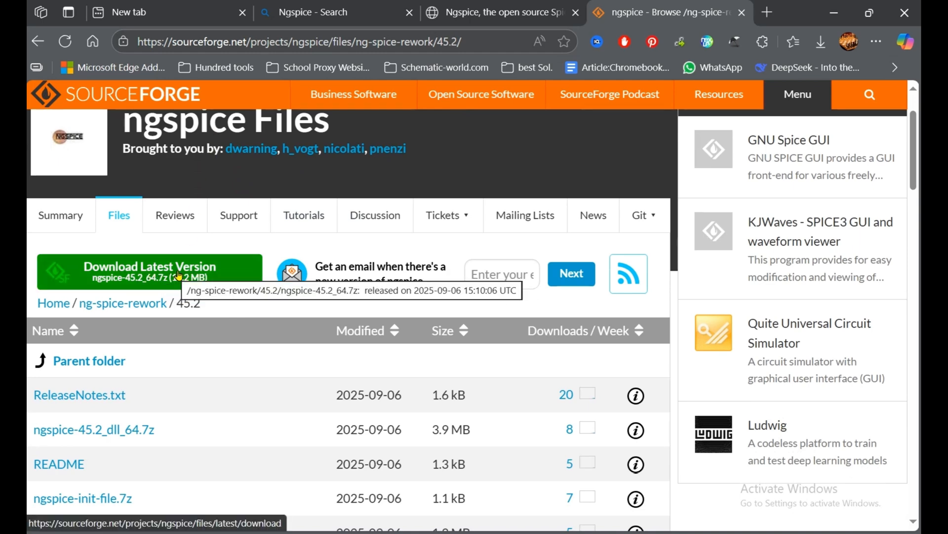
left_click(147, 266)
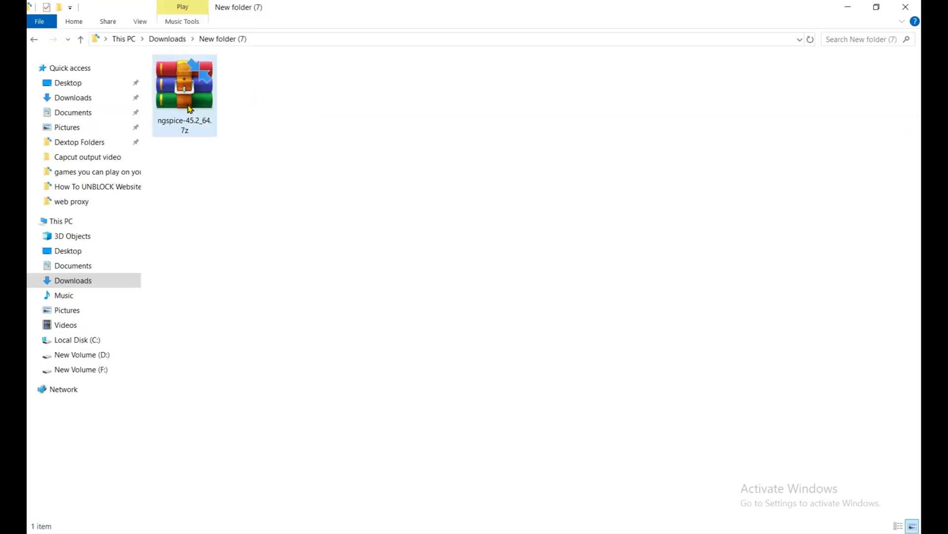
Step: Extract ngspice-45.2_64.7z into an ngspice-45.2_64 folder using WinRAR's context menu
right_click(181, 85)
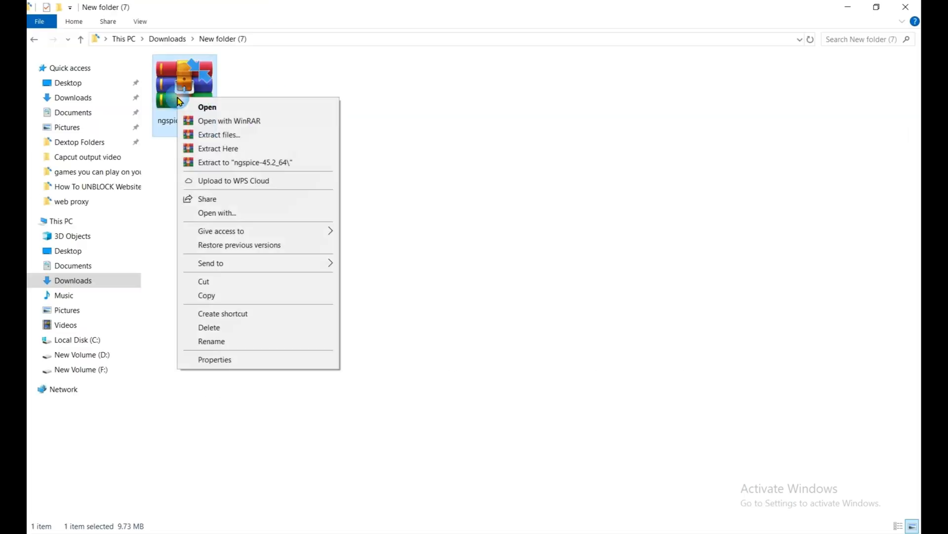
mouse_move(219, 165)
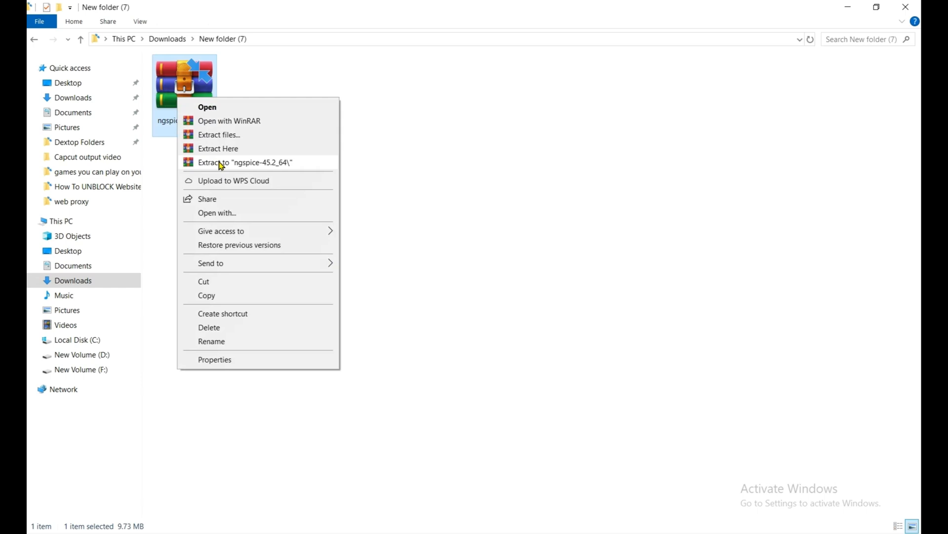
left_click(247, 162)
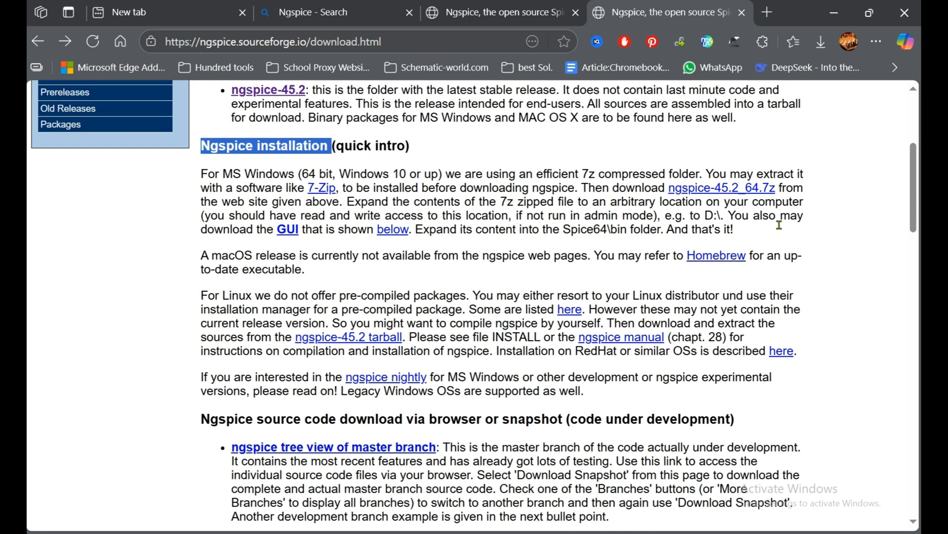
Step: Review the GUI installation notes and find ngspice_start (1).7z in Edge's downloads list
double_click(738, 215)
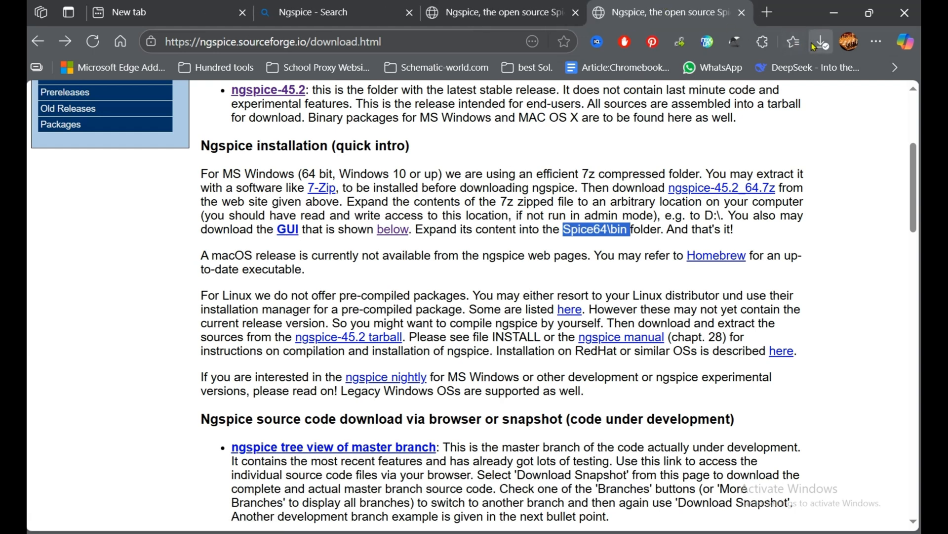
left_click(819, 41)
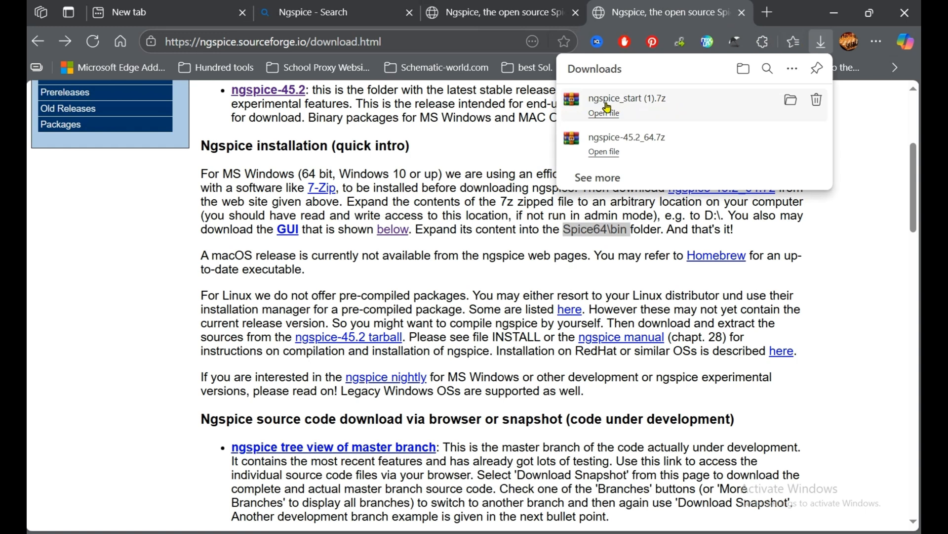
mouse_move(660, 112)
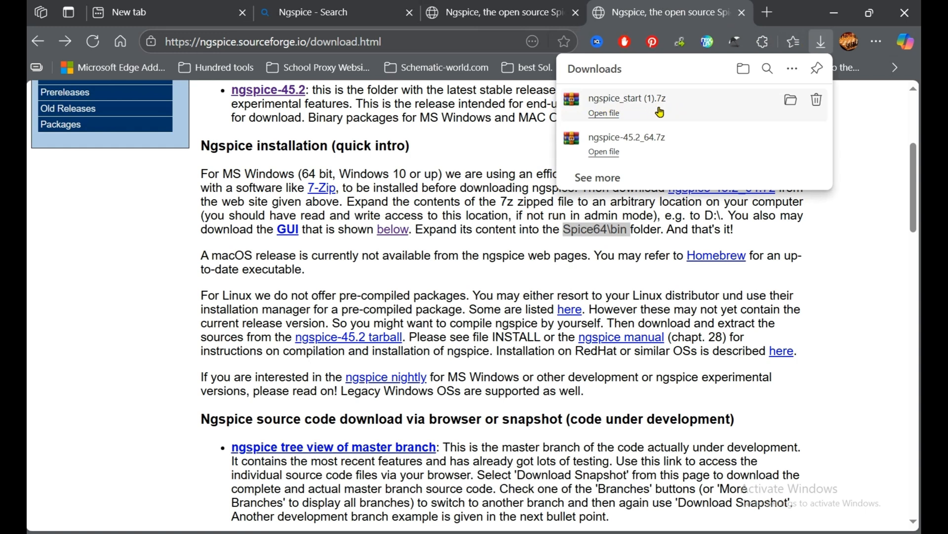
mouse_move(664, 111)
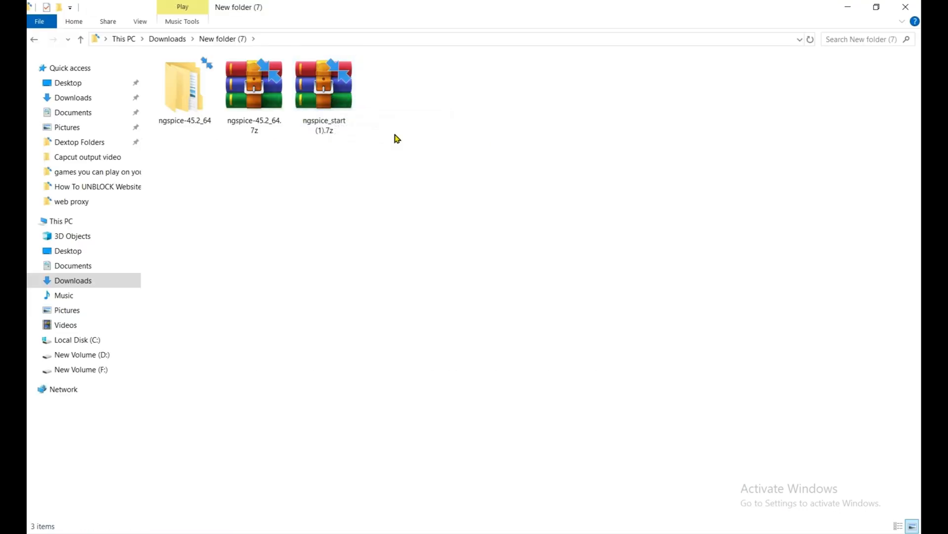
Step: Extract ngspice_start (1).7z, select all its files, and open Spice64\bin
left_click(323, 84)
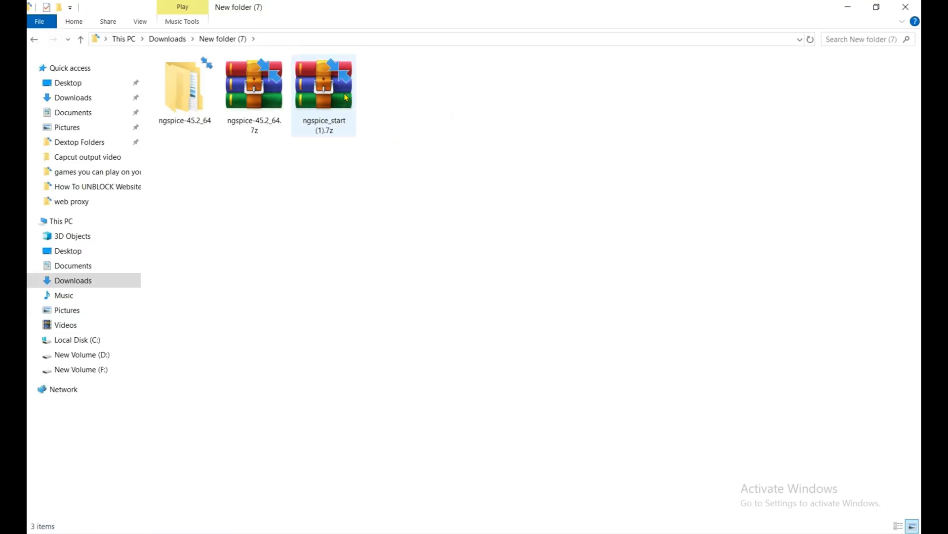
right_click(324, 85)
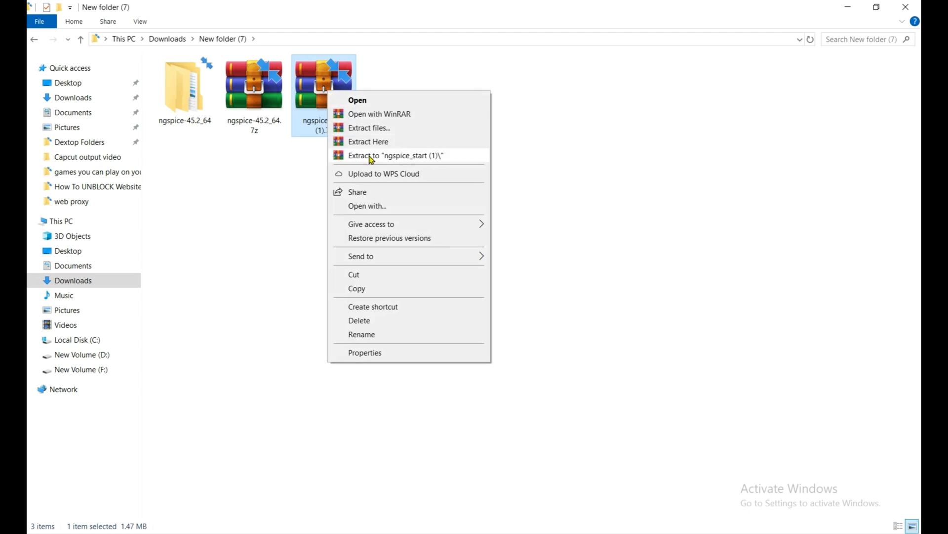
left_click(395, 156)
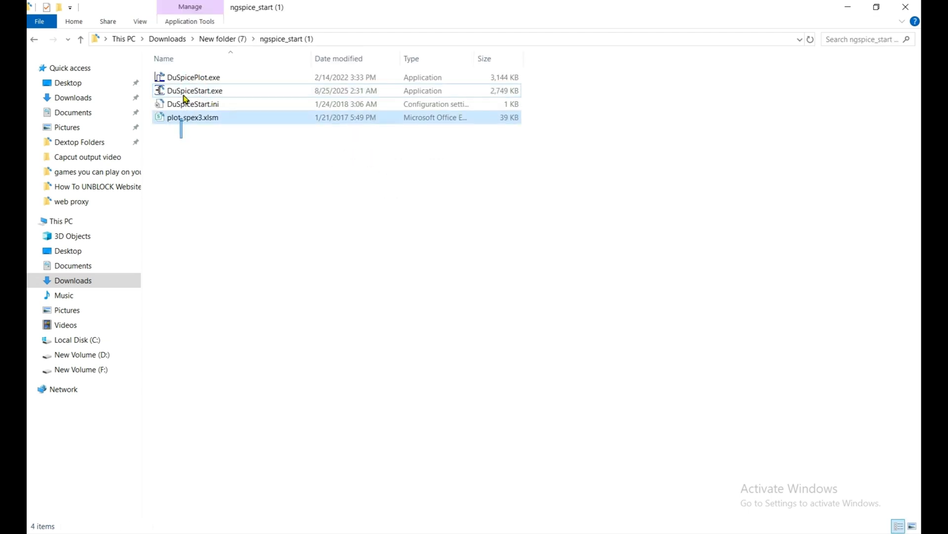
key("ctrl+a")
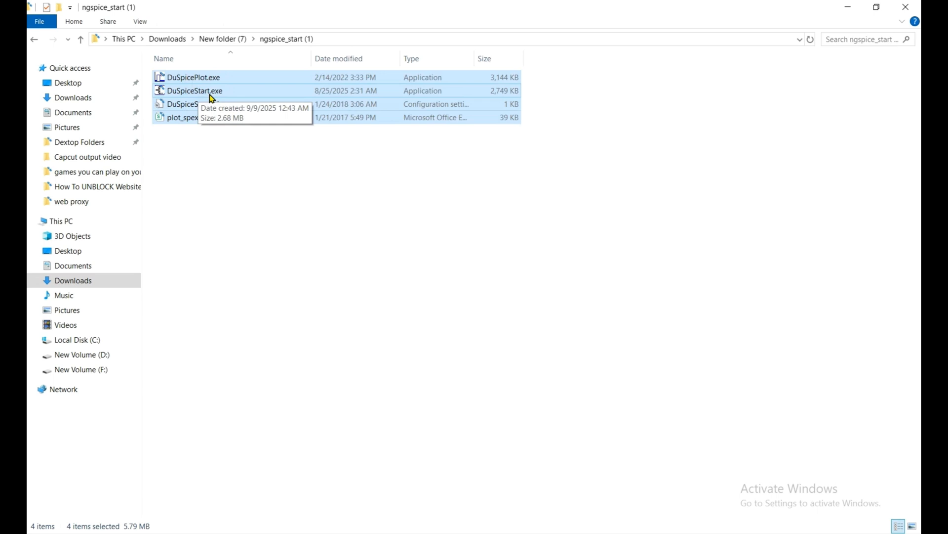
mouse_move(122, 53)
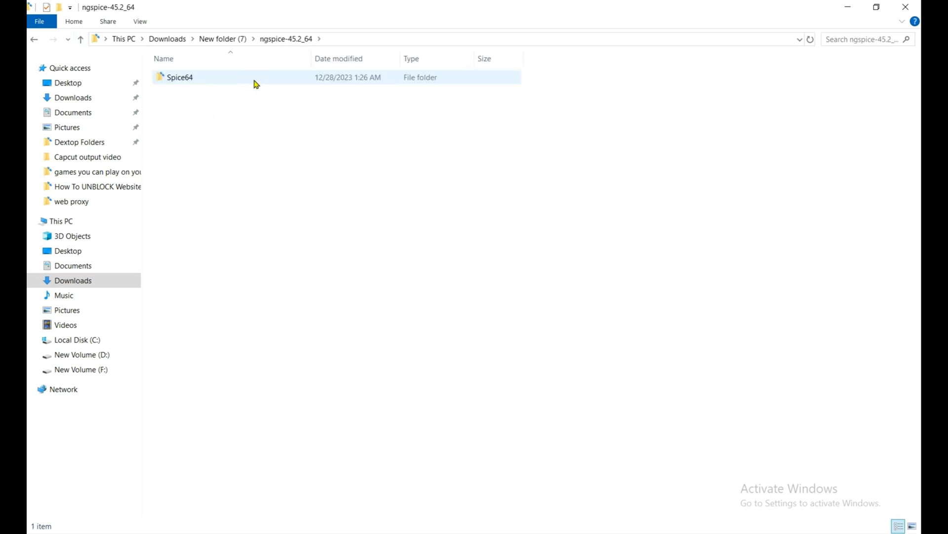
double_click(179, 77)
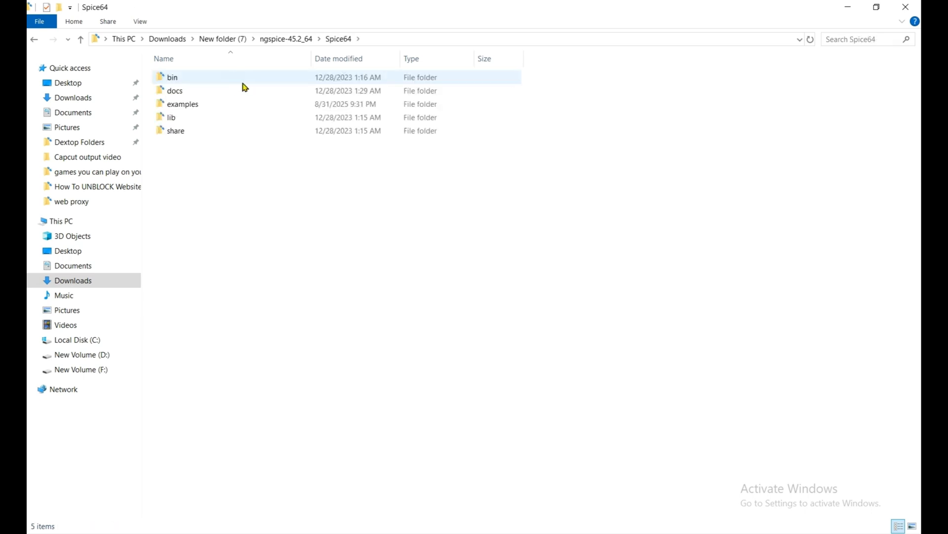
double_click(173, 77)
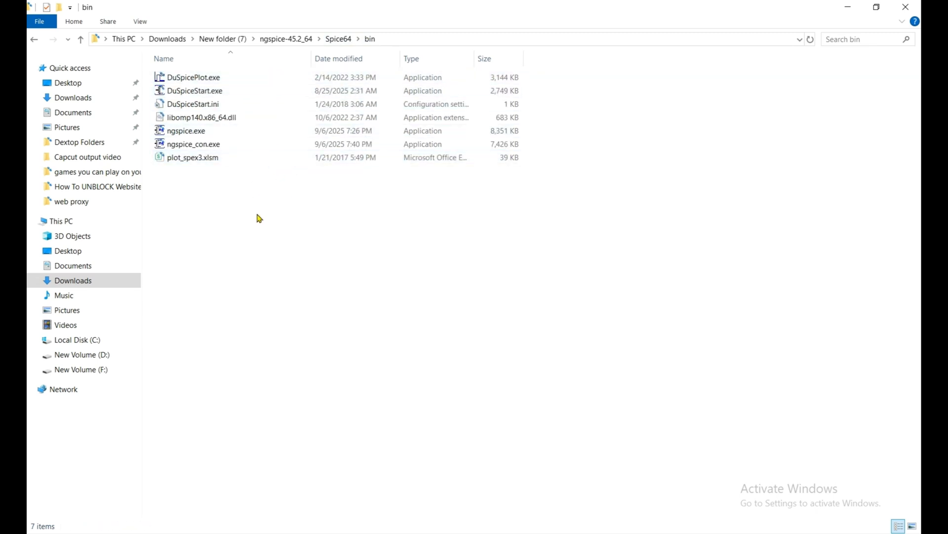
mouse_move(809, 8)
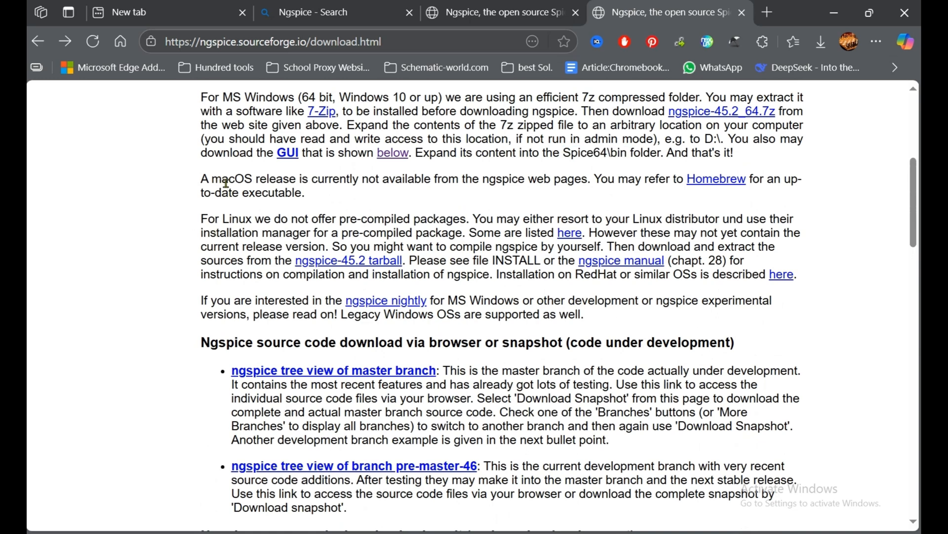
double_click(230, 179)
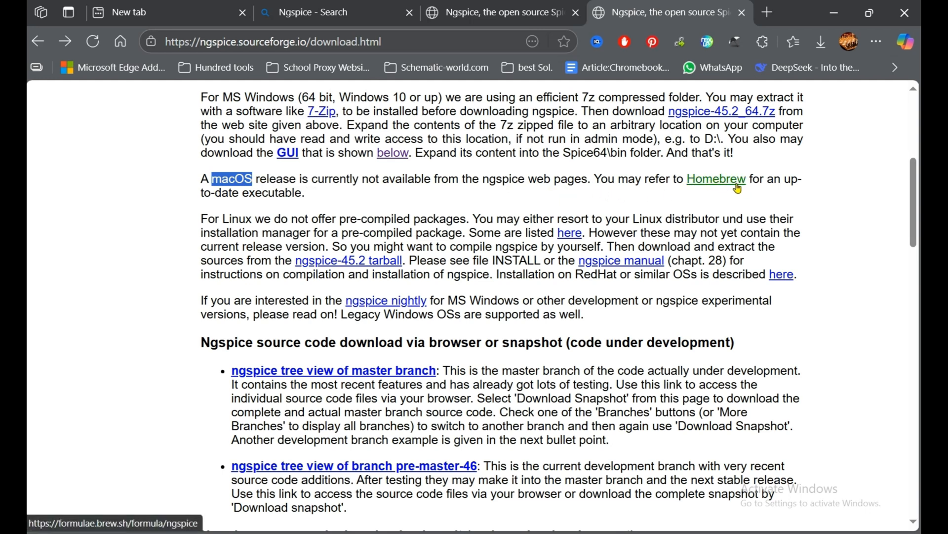
mouse_move(203, 195)
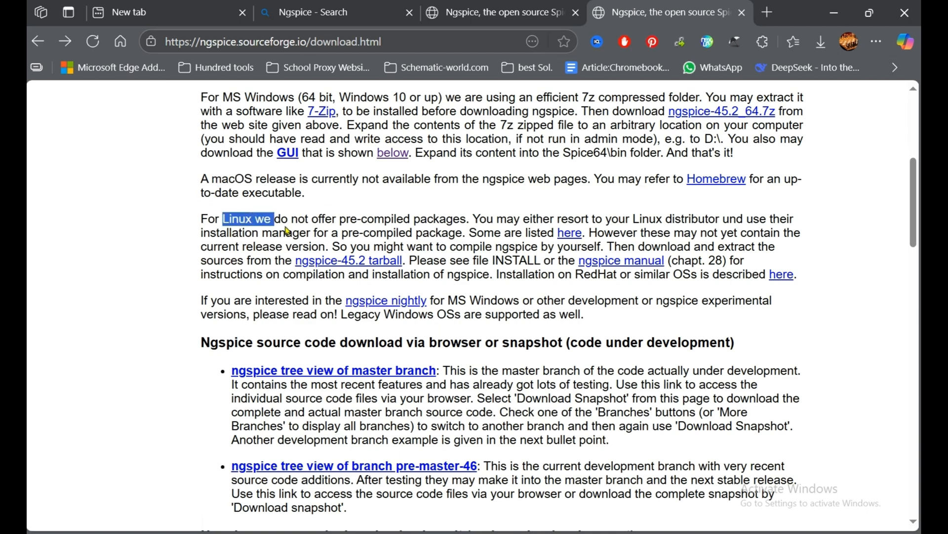
left_click_drag(224, 218, 620, 321)
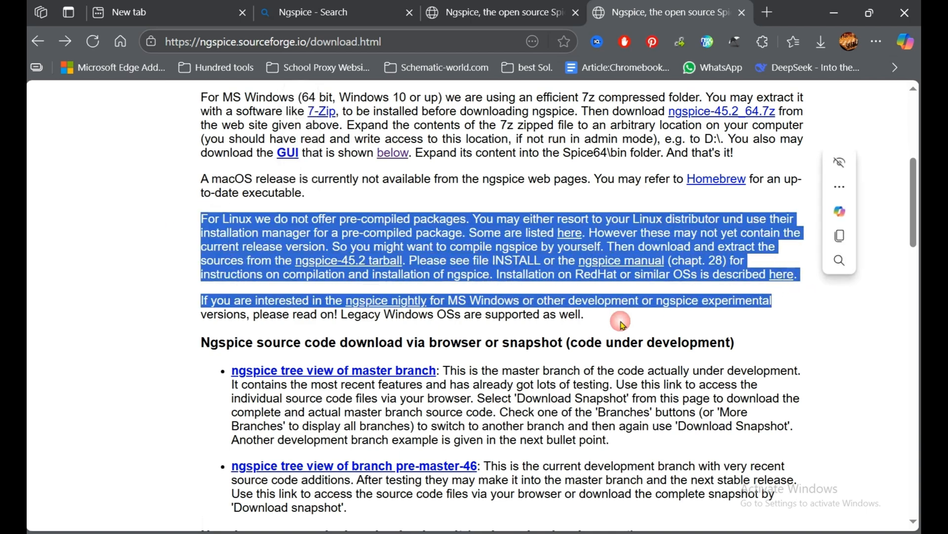
scroll("down", 3)
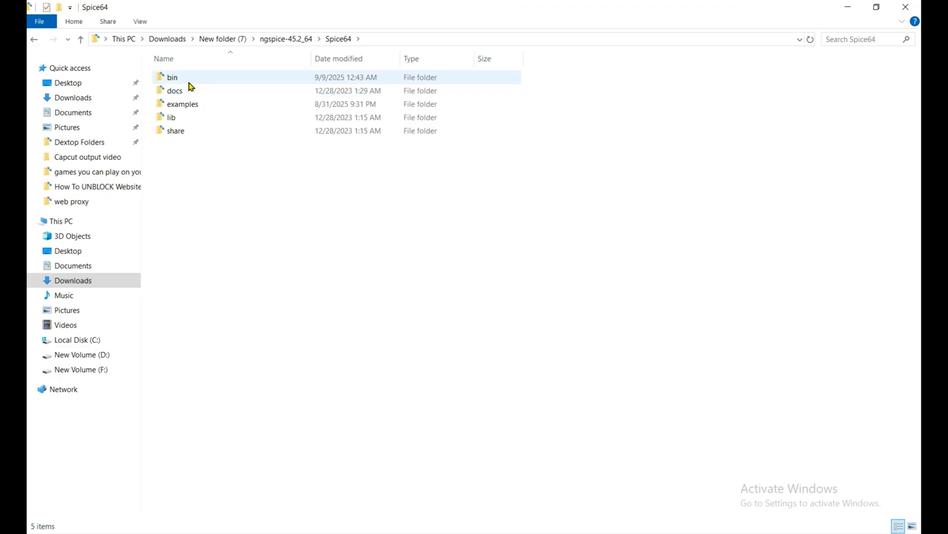
Step: Launch ngspice.exe from the bin folder, then return up to Spice64
double_click(173, 77)
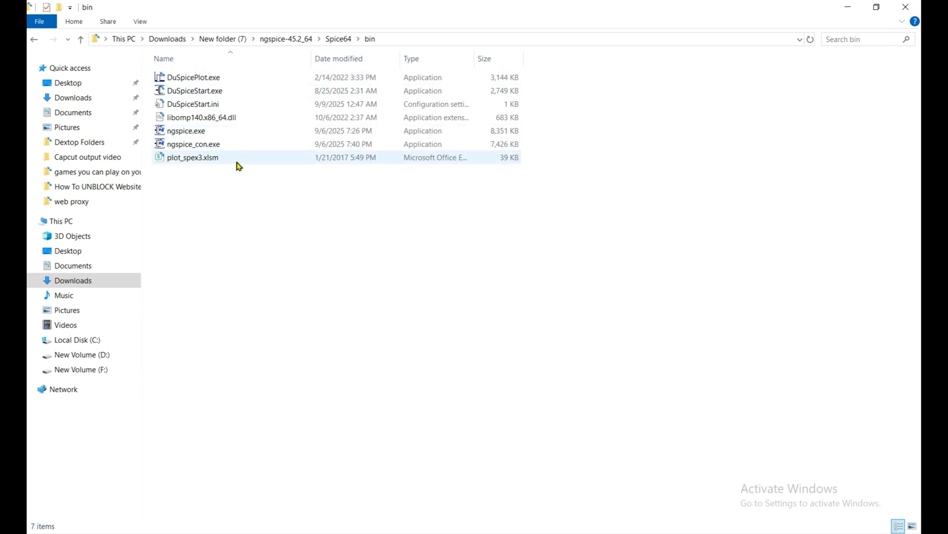
double_click(185, 131)
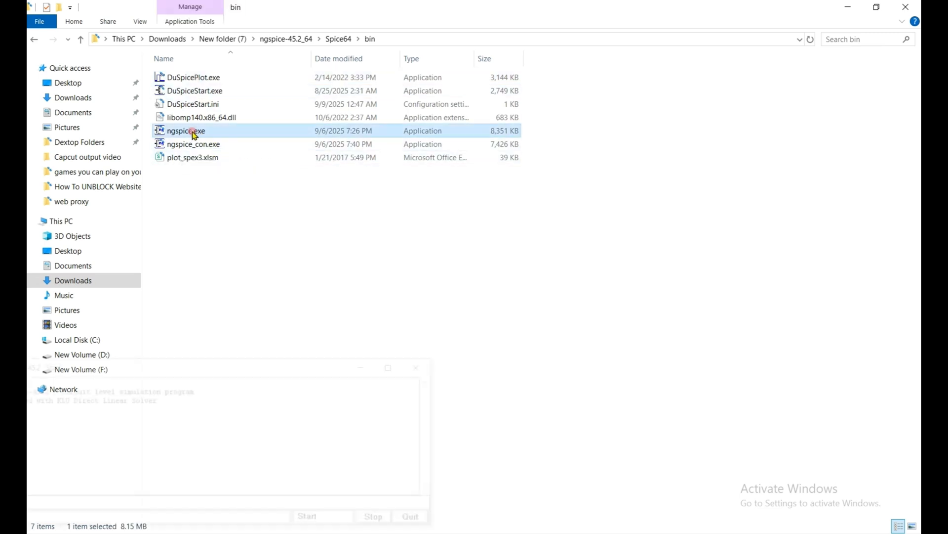
double_click(185, 130)
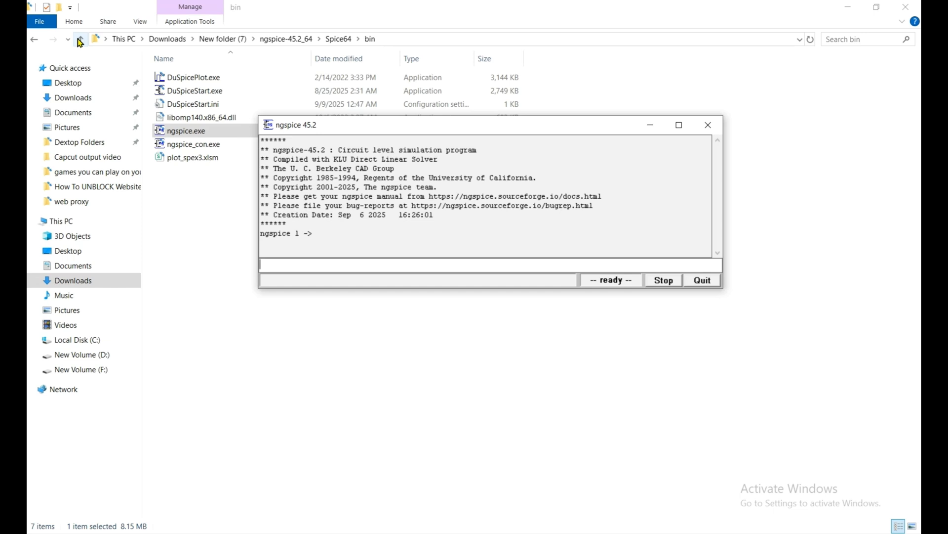
left_click(79, 39)
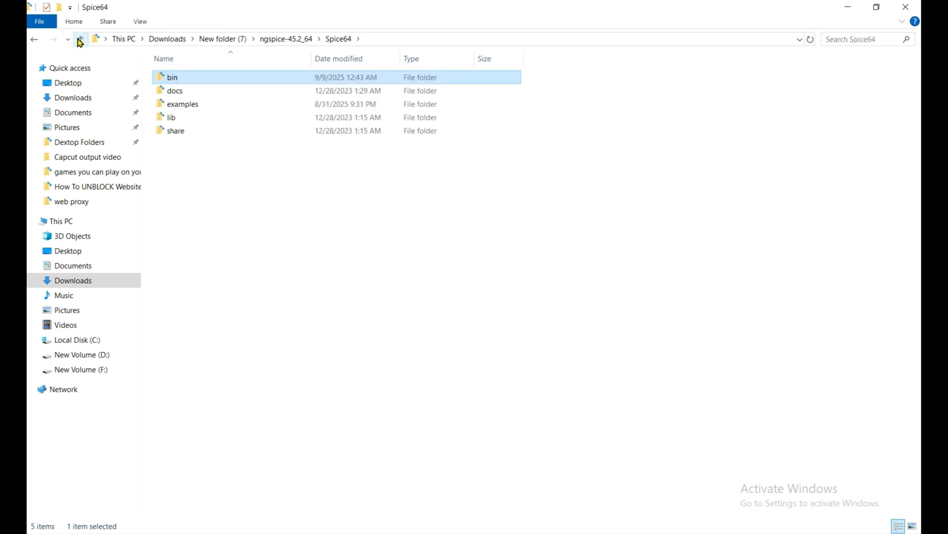
mouse_move(182, 103)
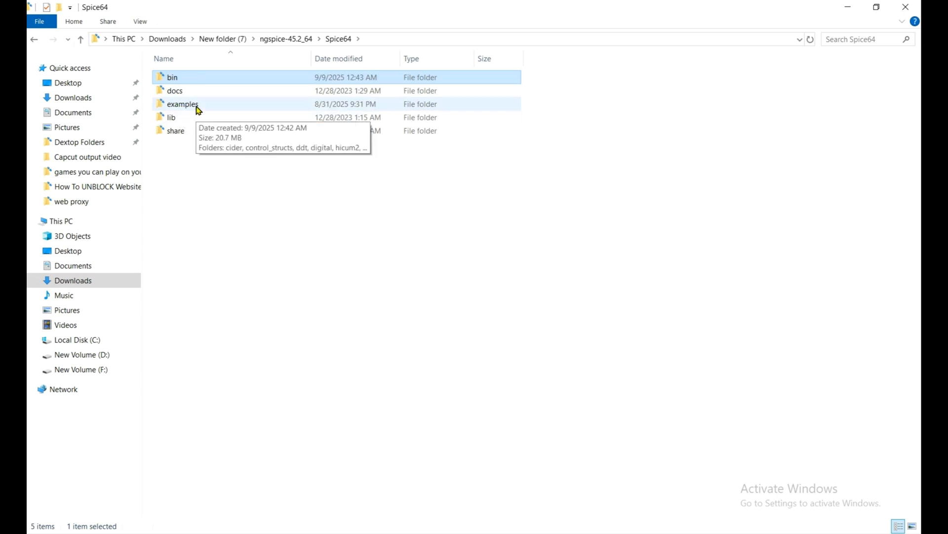
Step: Open the examples\memristor folder holding memristor.sp and memristor_x.sp
double_click(183, 104)
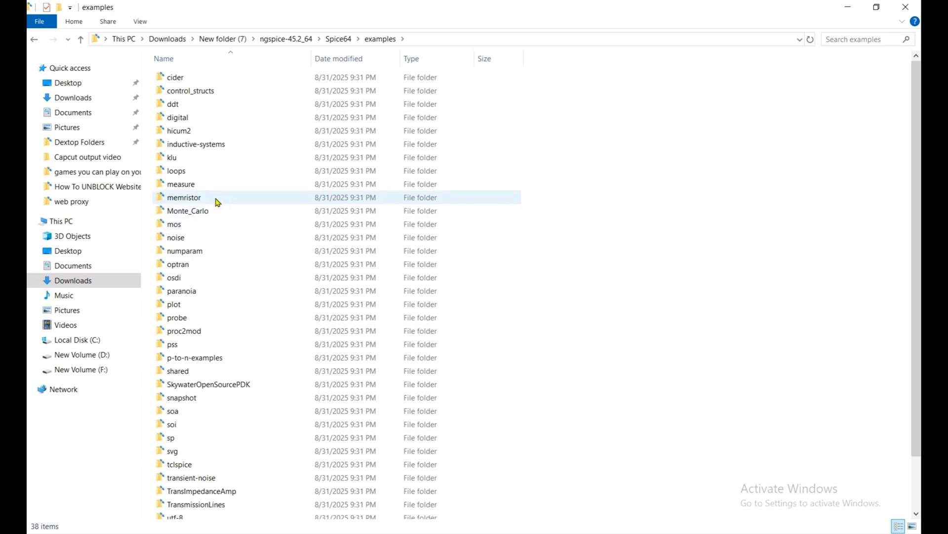
double_click(184, 197)
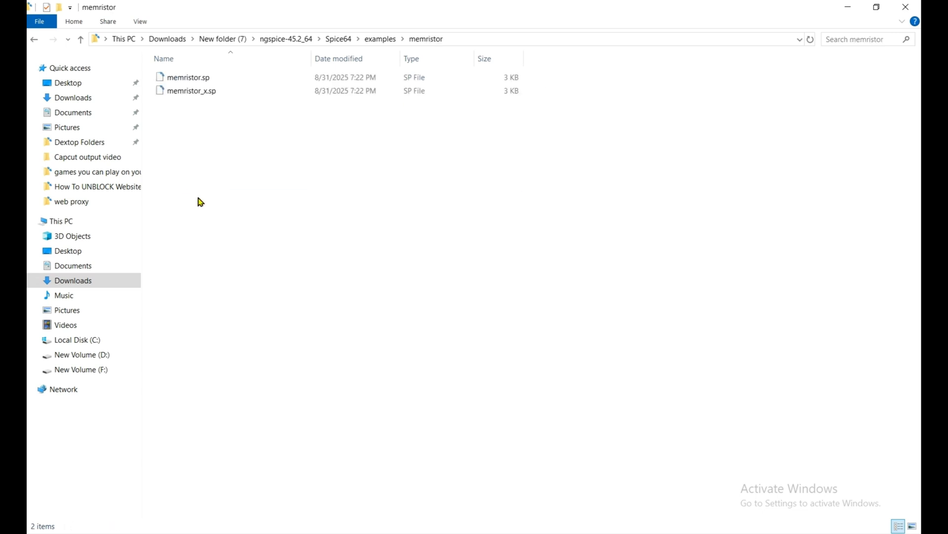
left_click(380, 39)
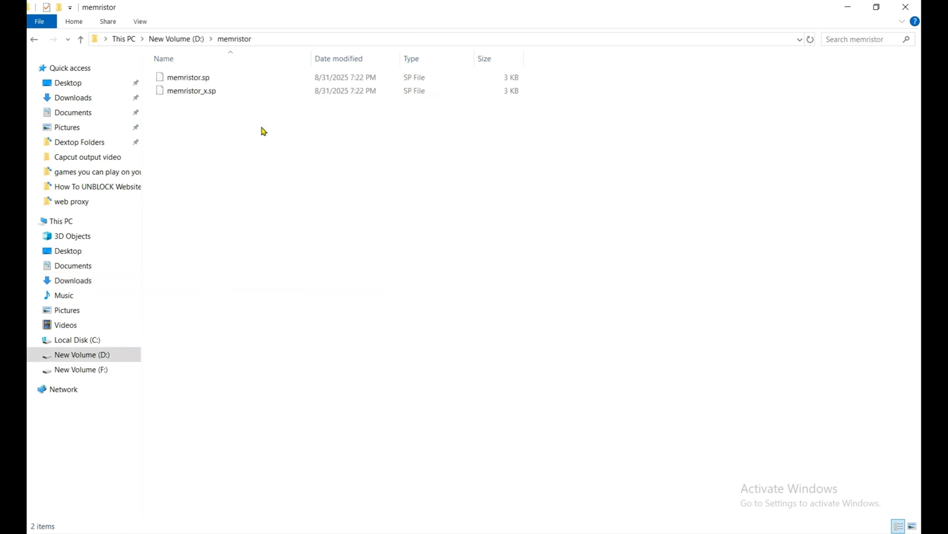
mouse_move(242, 5)
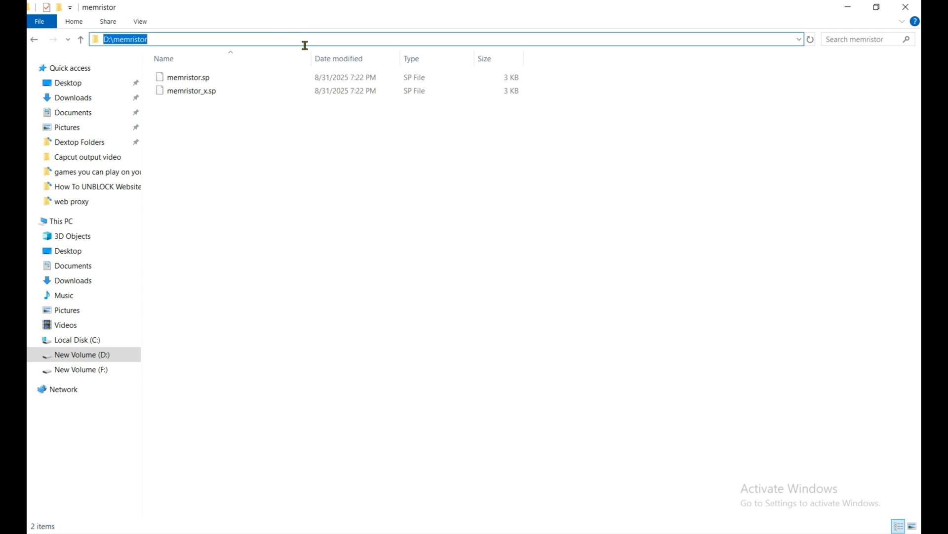
mouse_move(302, 47)
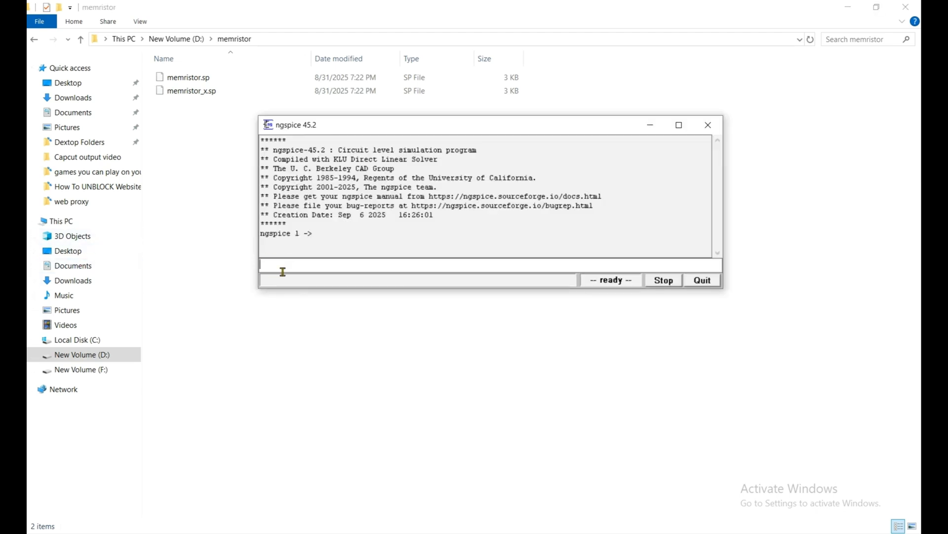
Step: Enter 'cd D:\memristor' in the ngspice command field
type("cd D:\\memristor")
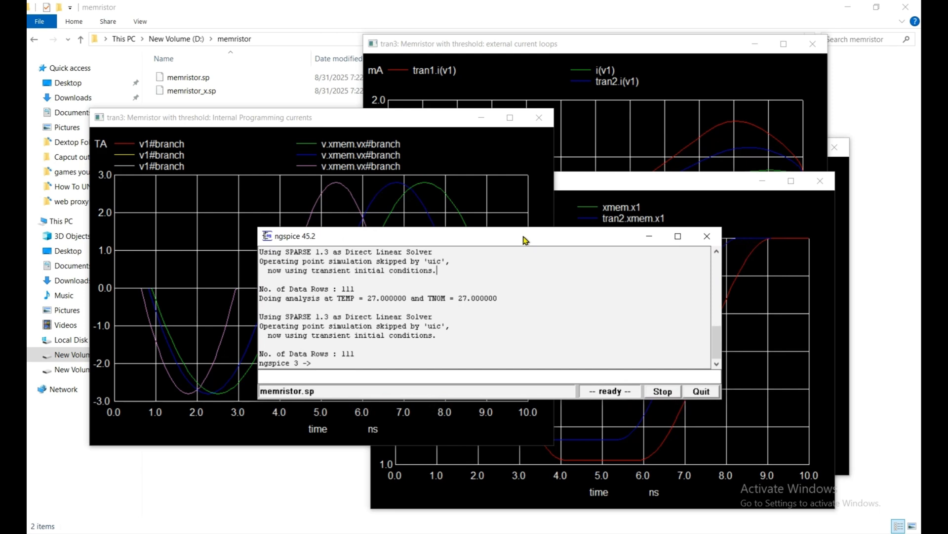
Step: Move the Internal Programming currents plot aside and maximize it
left_click_drag(523, 236, 517, 207)
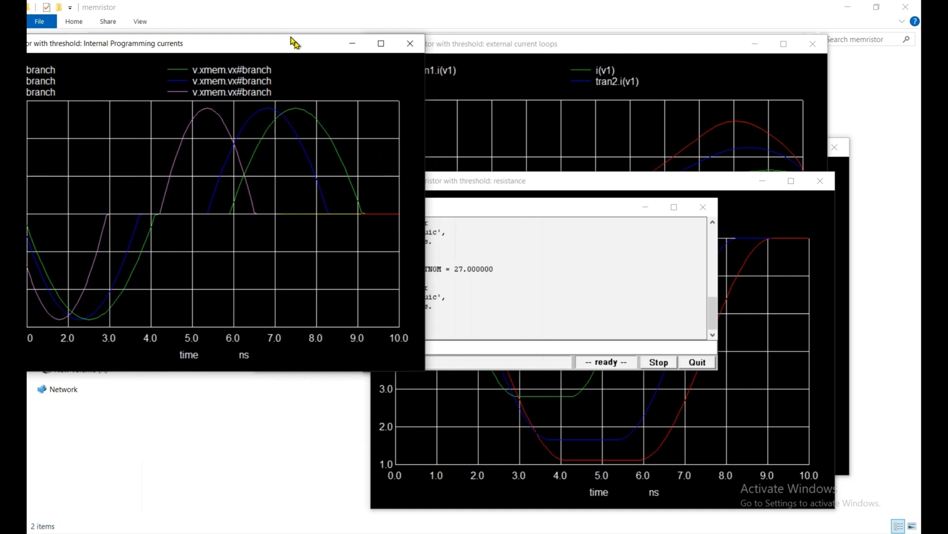
left_click(381, 43)
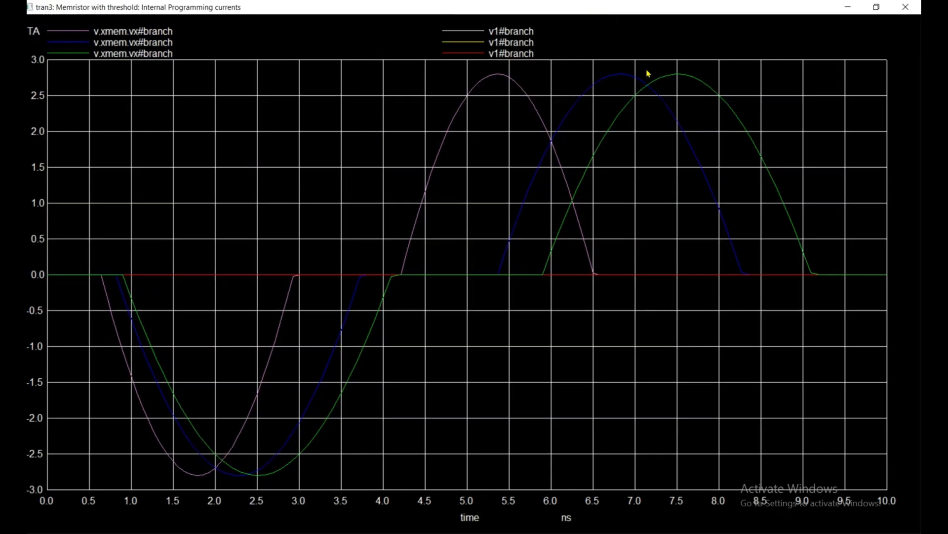